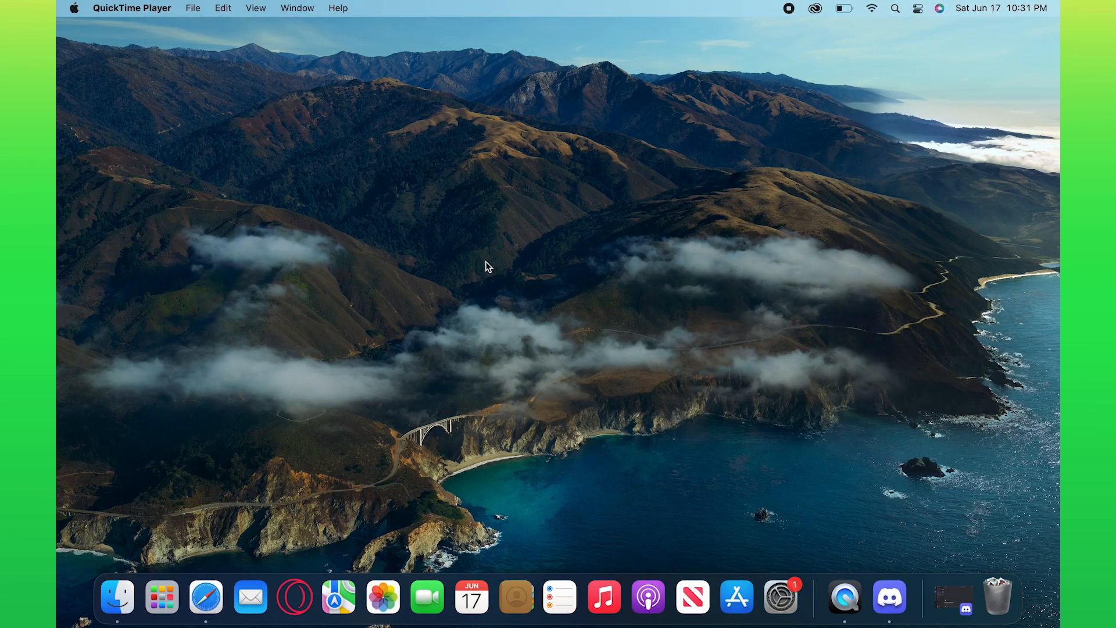
# Step: Launch Discord from the Dock and maximize its window to full screen
pyautogui.click(891, 597)
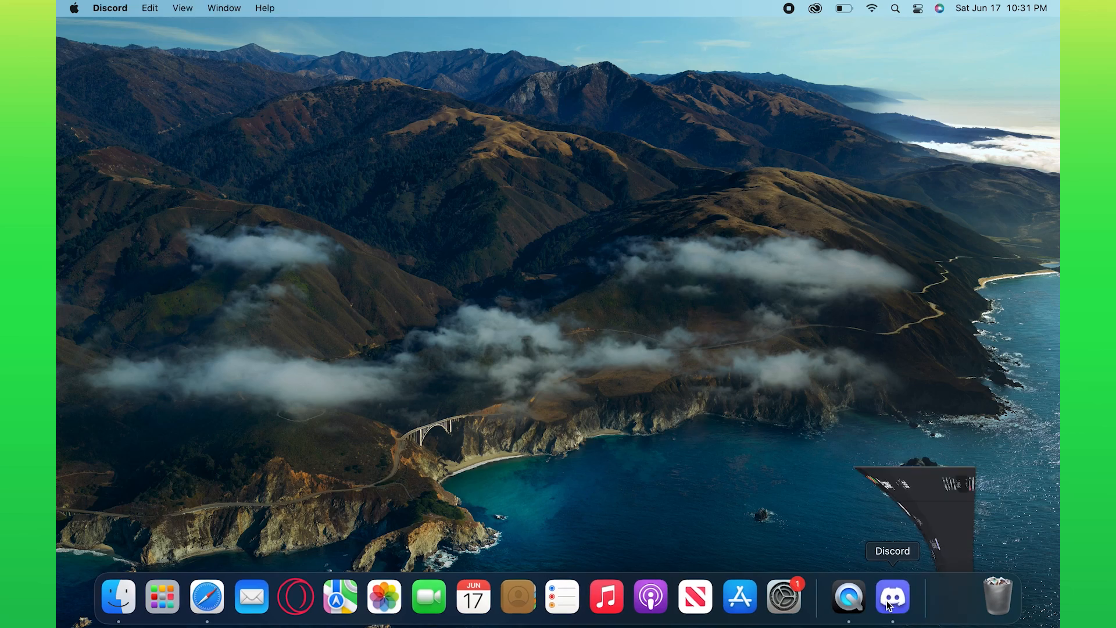
pyautogui.click(891, 597)
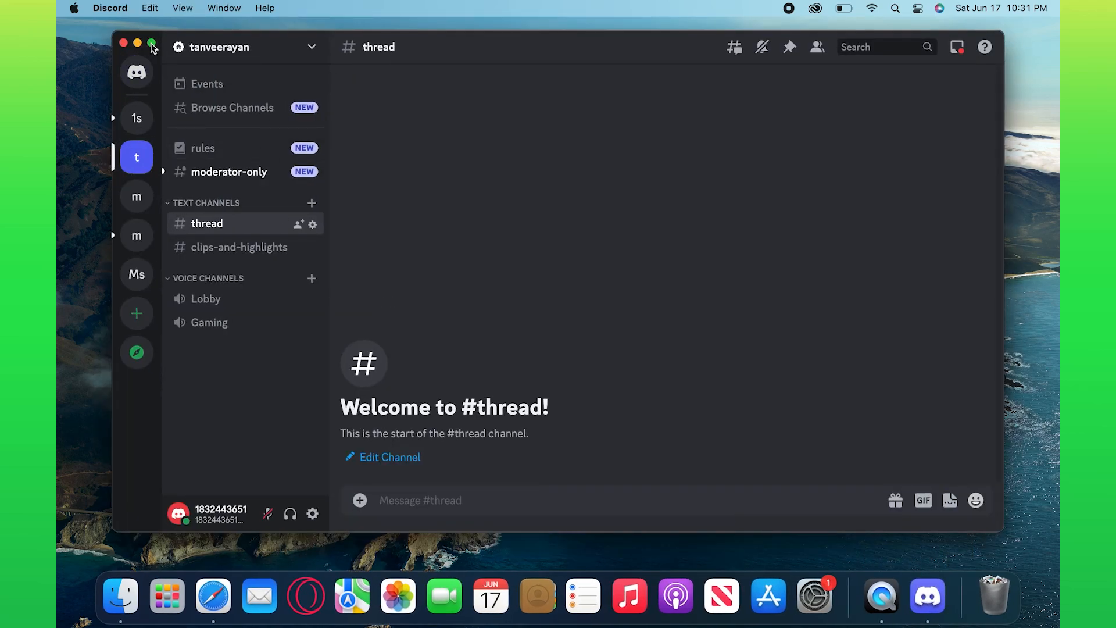
pyautogui.click(150, 42)
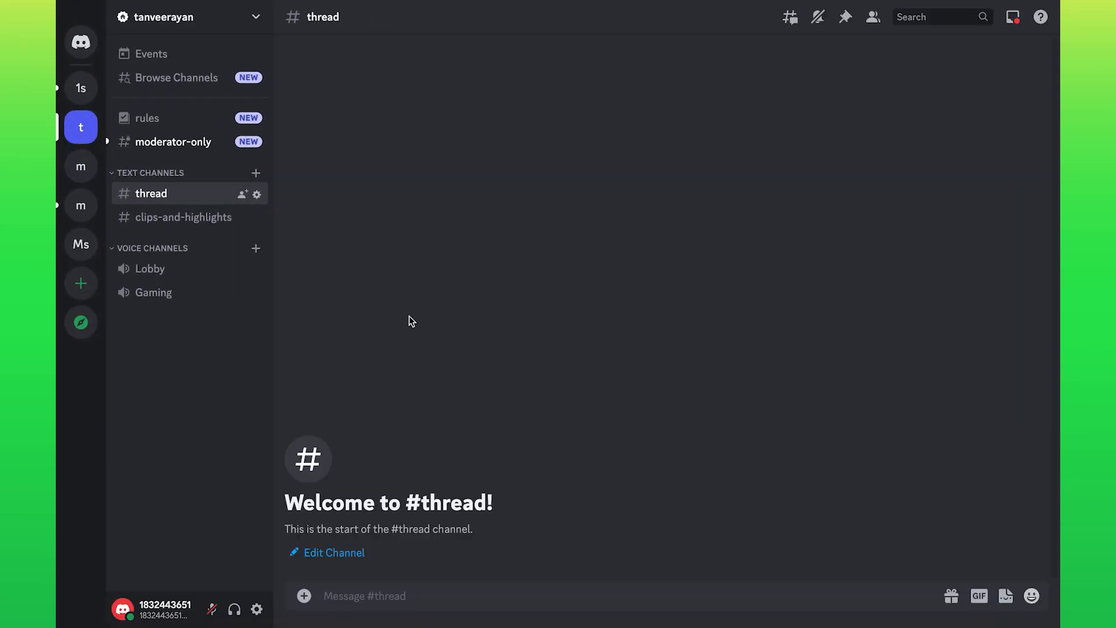
pyautogui.moveTo(390, 137)
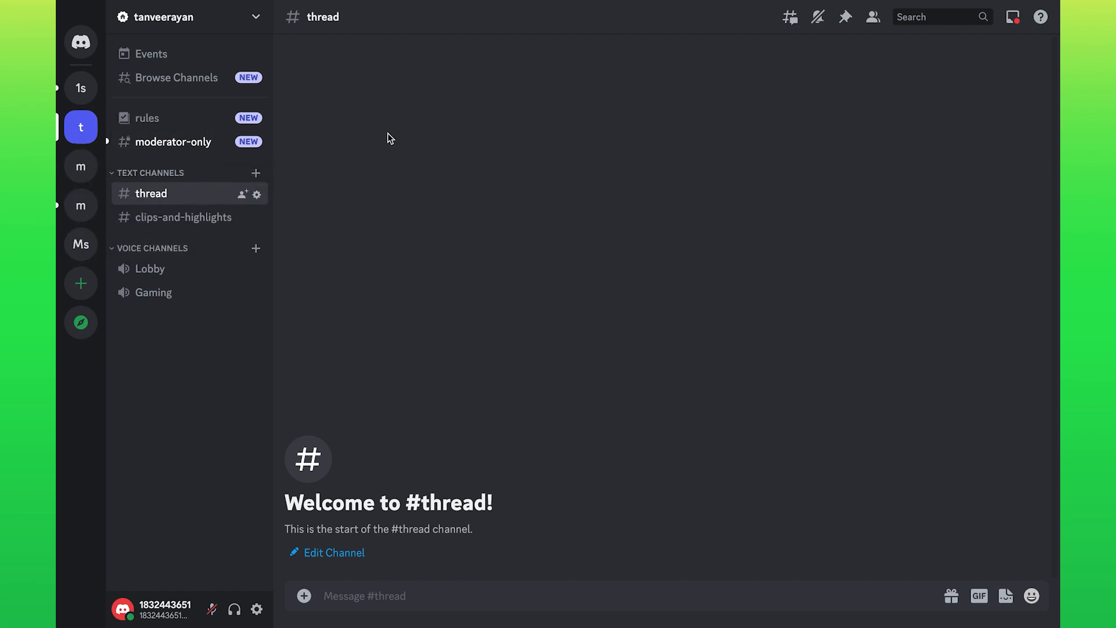
pyautogui.moveTo(257, 173)
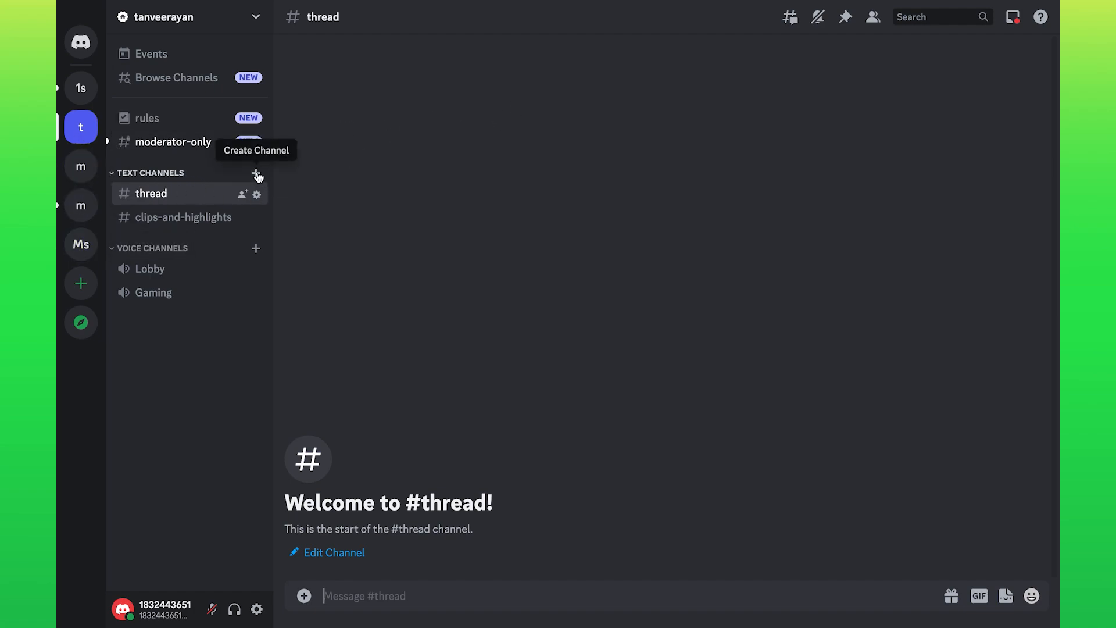
# Step: Create a text channel named 'thread' under Text Channels in tanveerayan
pyautogui.click(256, 172)
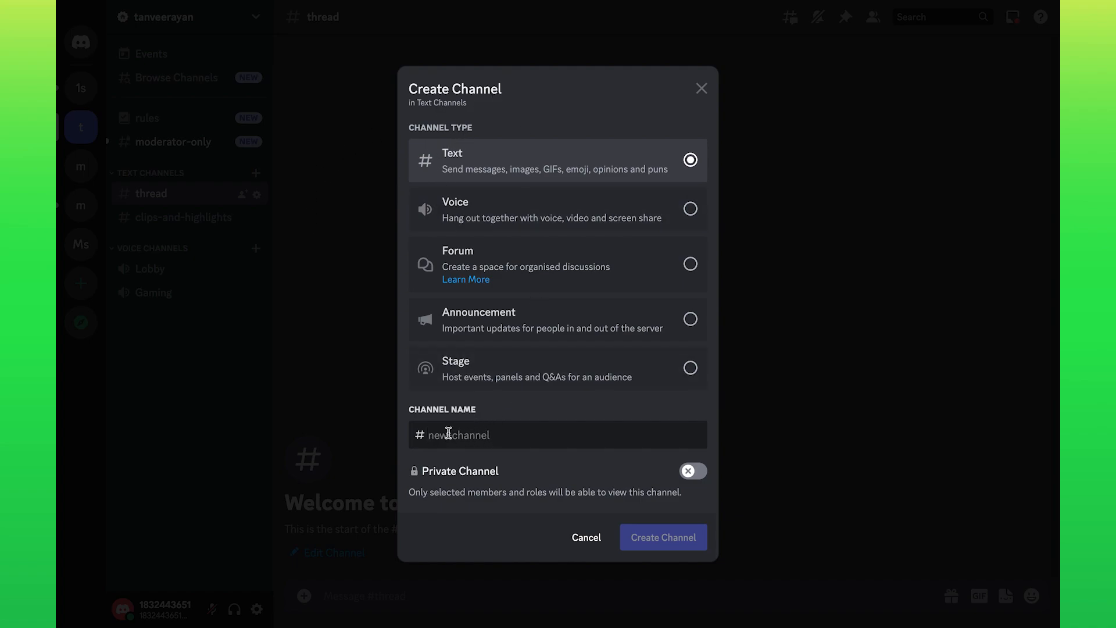
pyautogui.write('t')
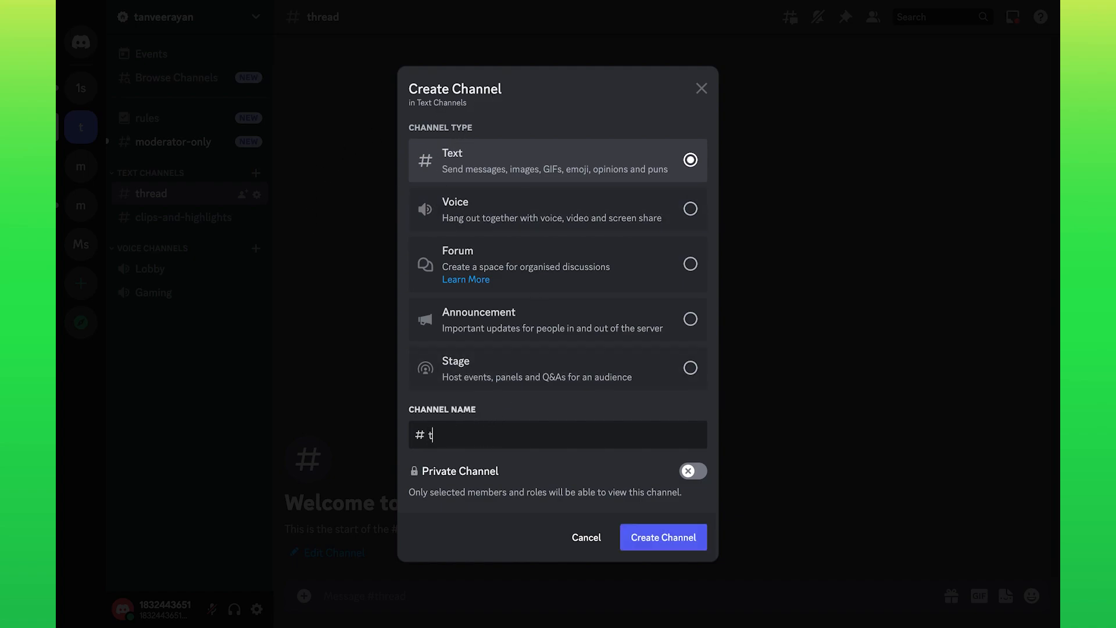
pyautogui.write('hread')
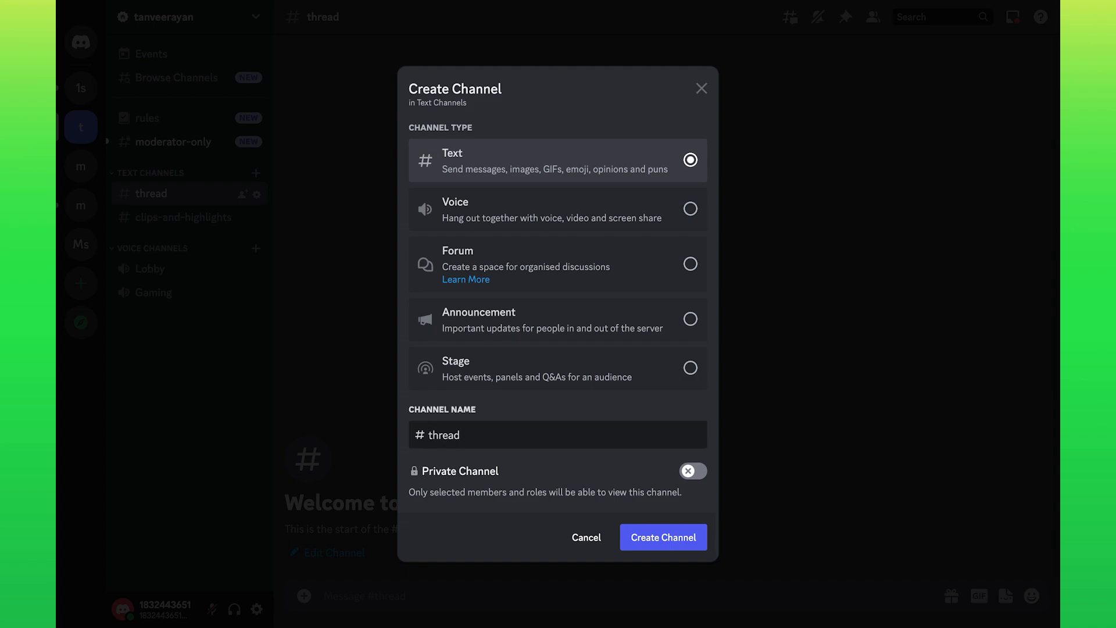
pyautogui.click(662, 536)
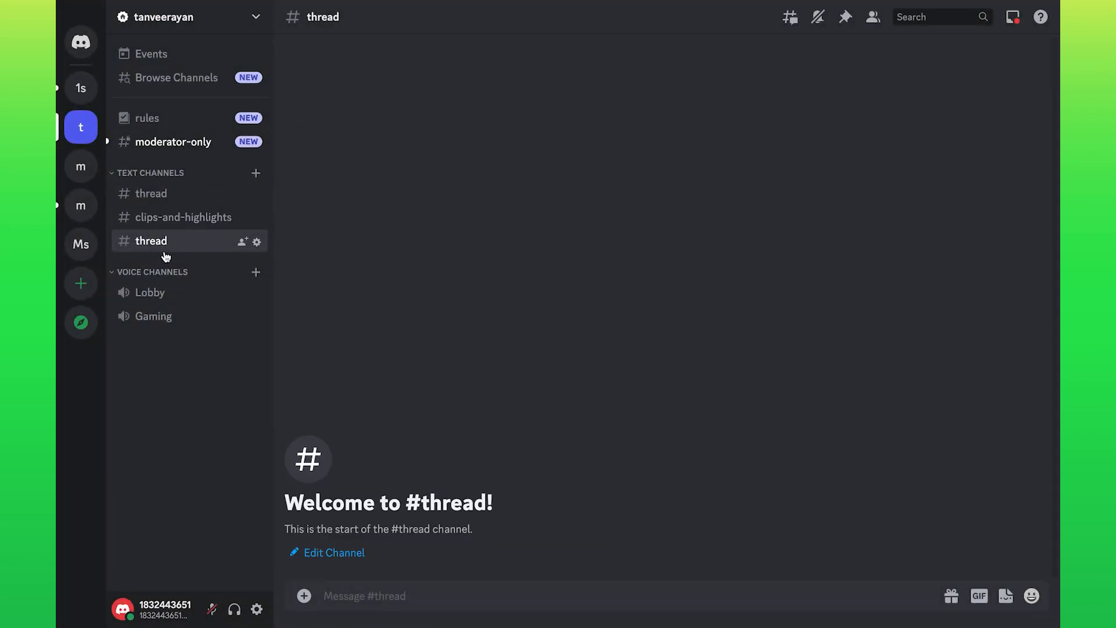
pyautogui.moveTo(551, 483)
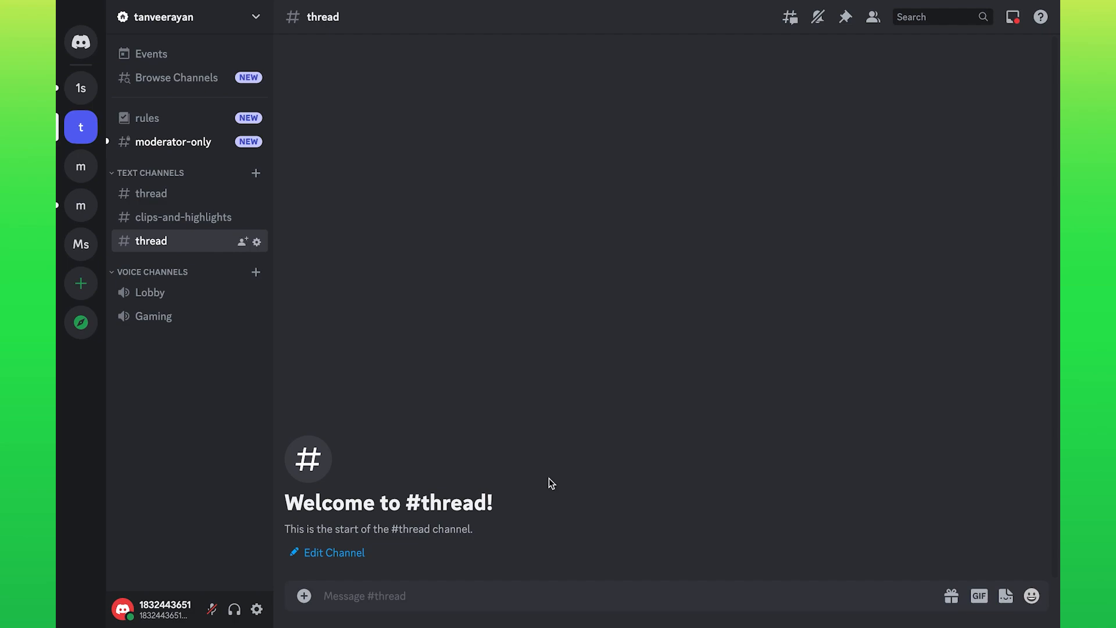
pyautogui.moveTo(790, 16)
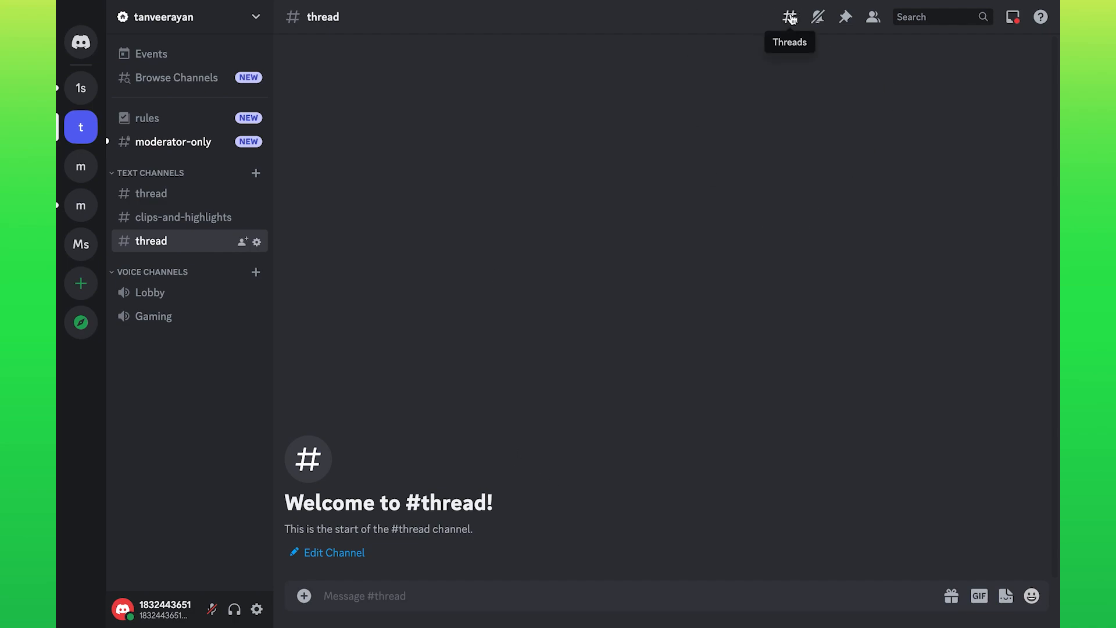
# Step: Set up a private thread named 'Tanveer' and focus its starting message box
pyautogui.click(789, 16)
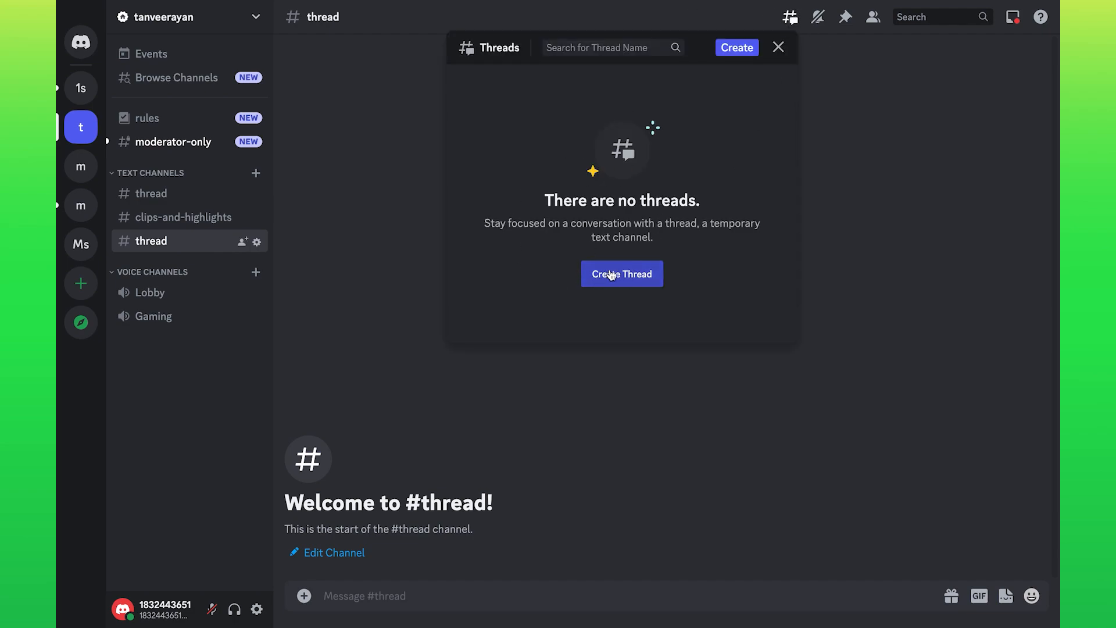
pyautogui.click(621, 273)
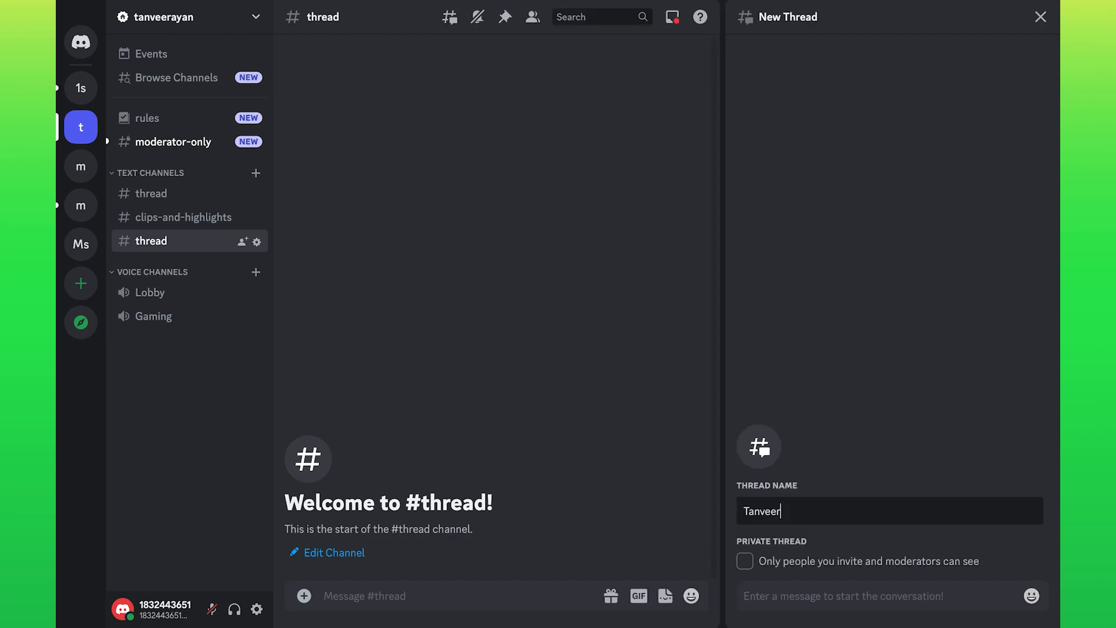
pyautogui.click(744, 544)
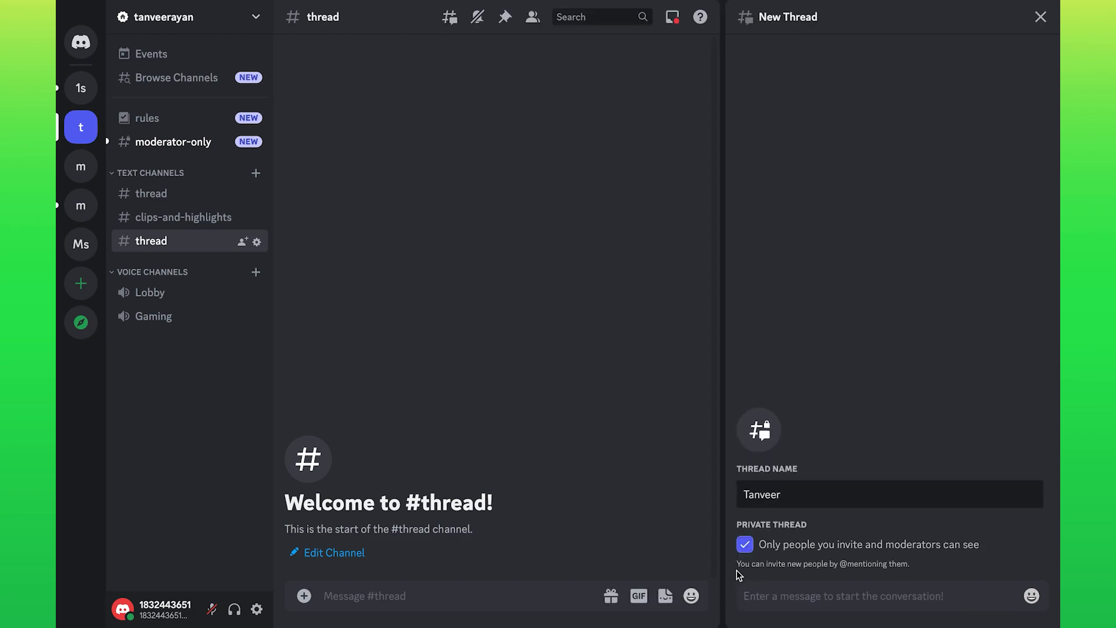
pyautogui.moveTo(764, 581)
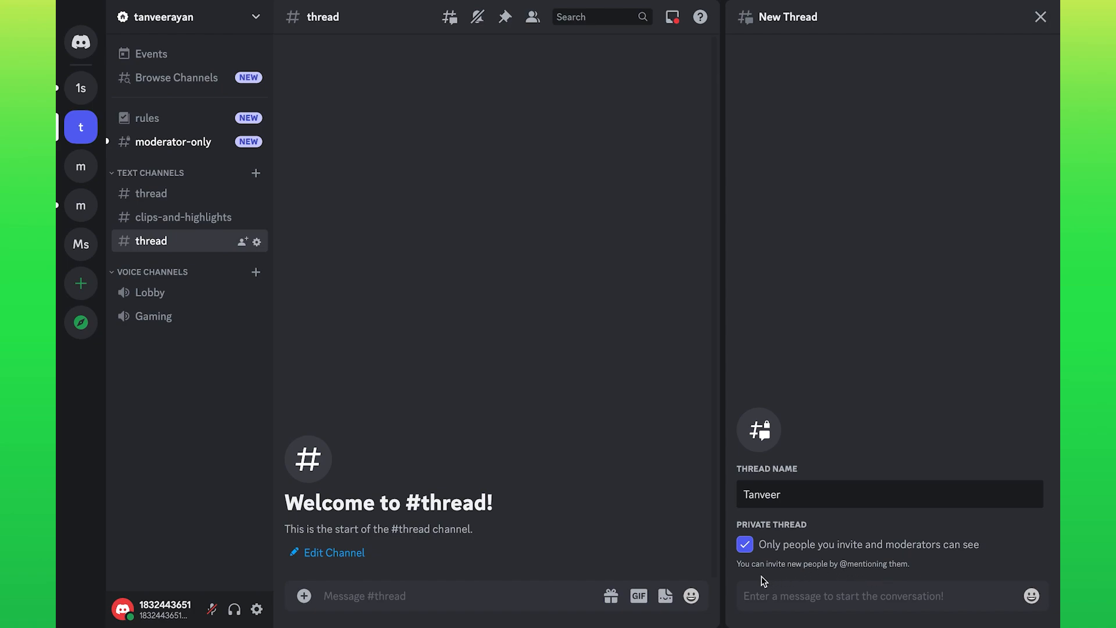
pyautogui.click(844, 596)
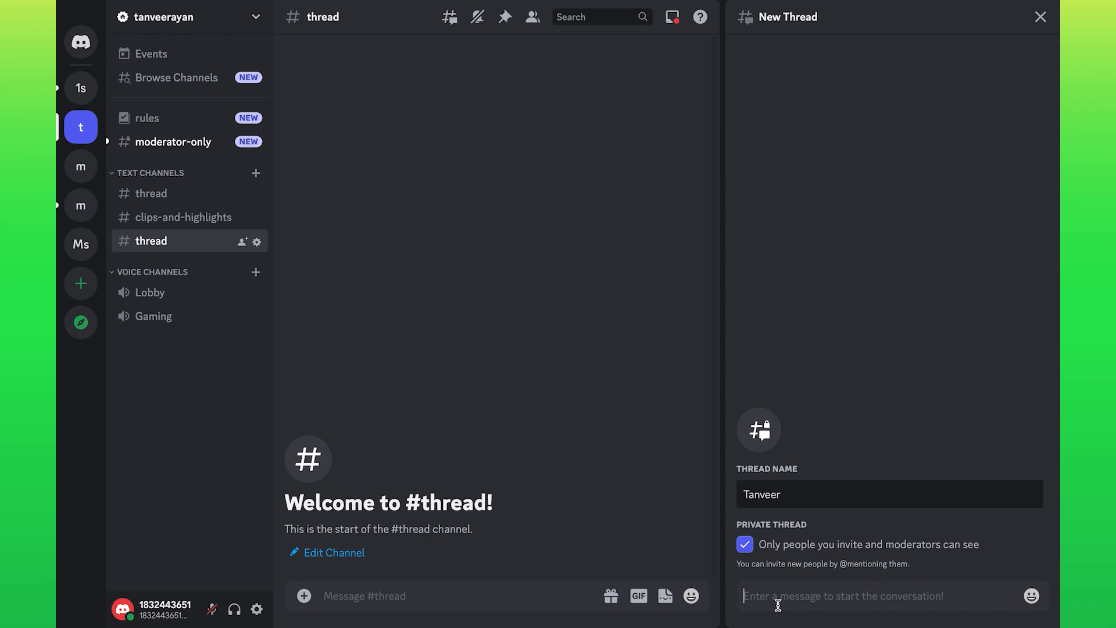
pyautogui.write('@')
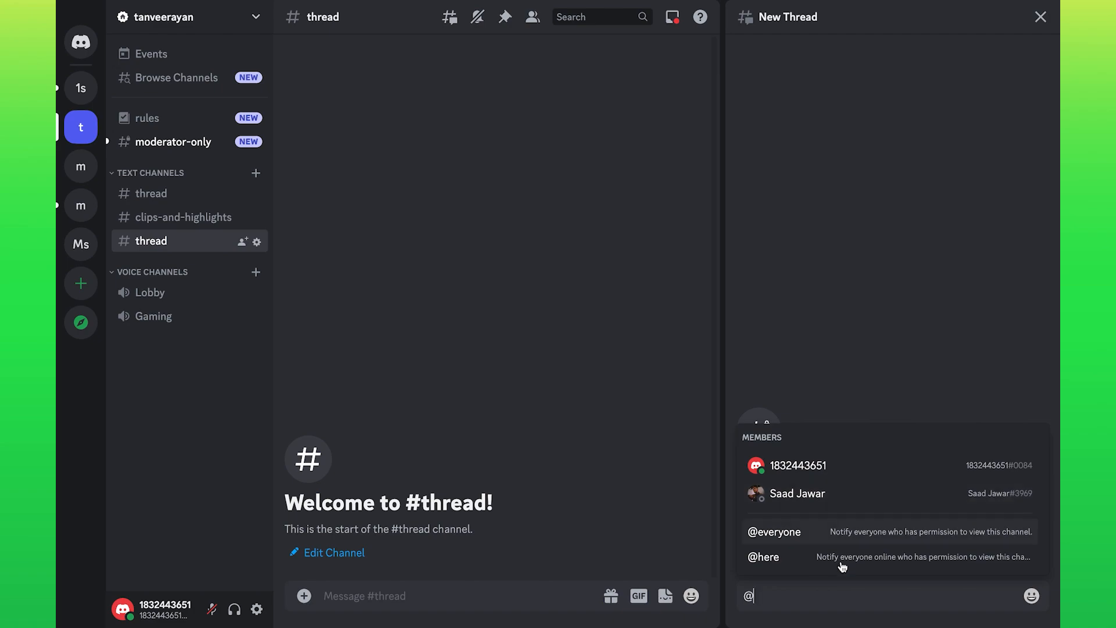
pyautogui.moveTo(816, 537)
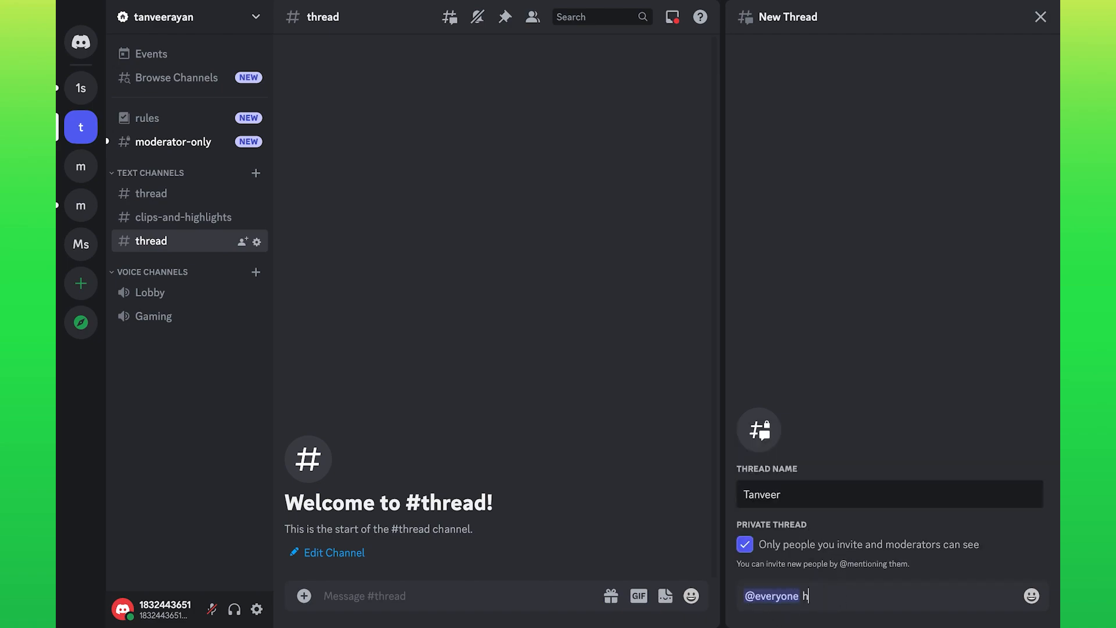
pyautogui.write('ello')
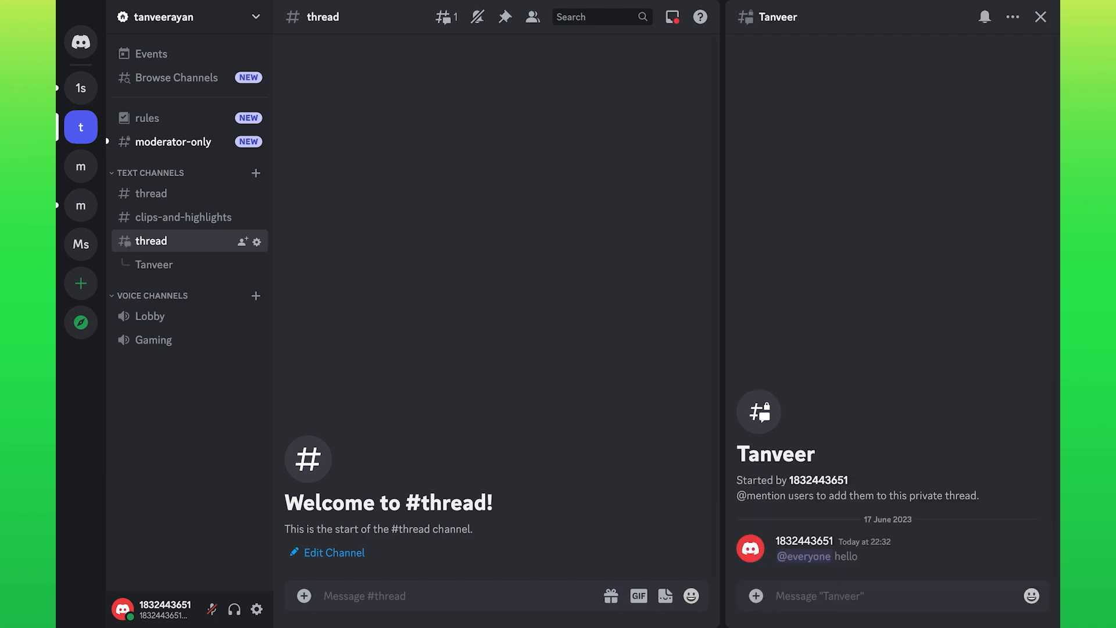
pyautogui.moveTo(854, 556)
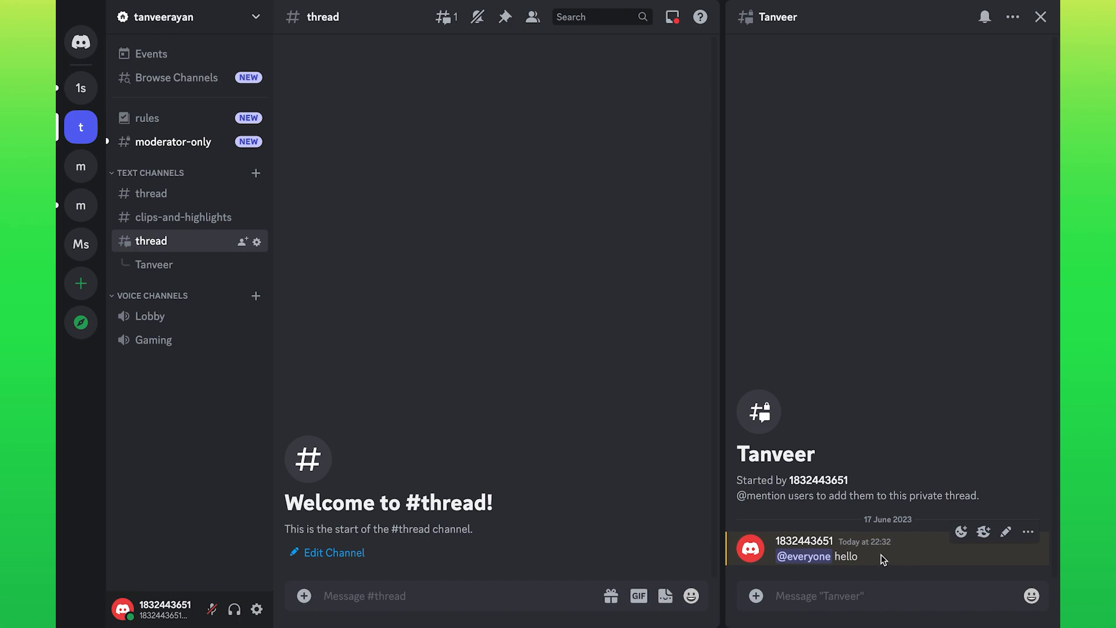
pyautogui.moveTo(745, 504)
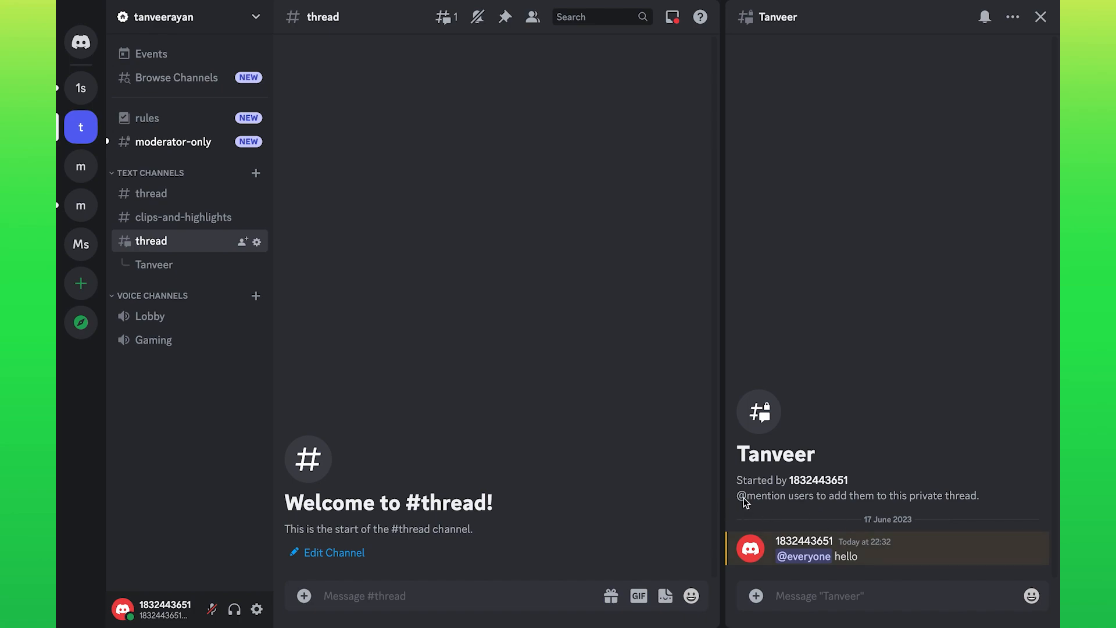
pyautogui.moveTo(846, 505)
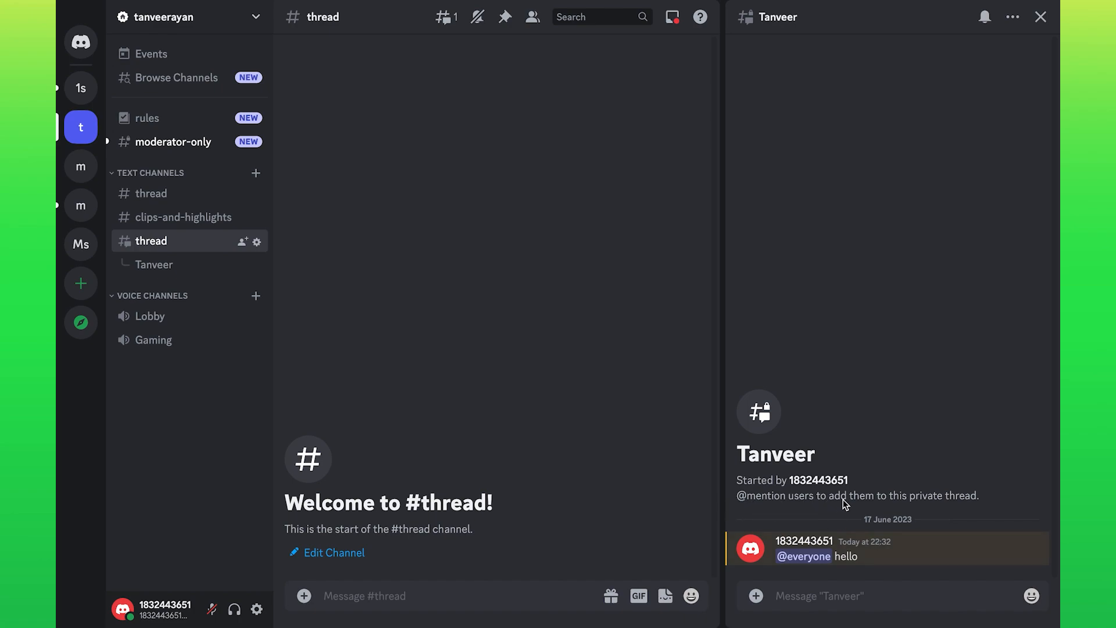
pyautogui.moveTo(927, 506)
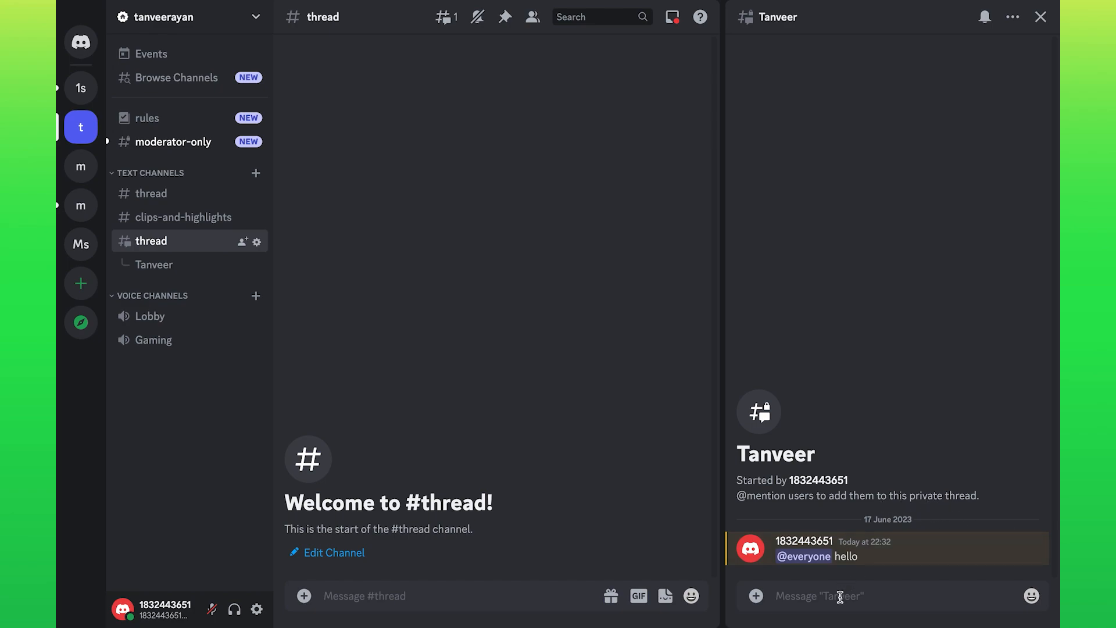
pyautogui.click(854, 596)
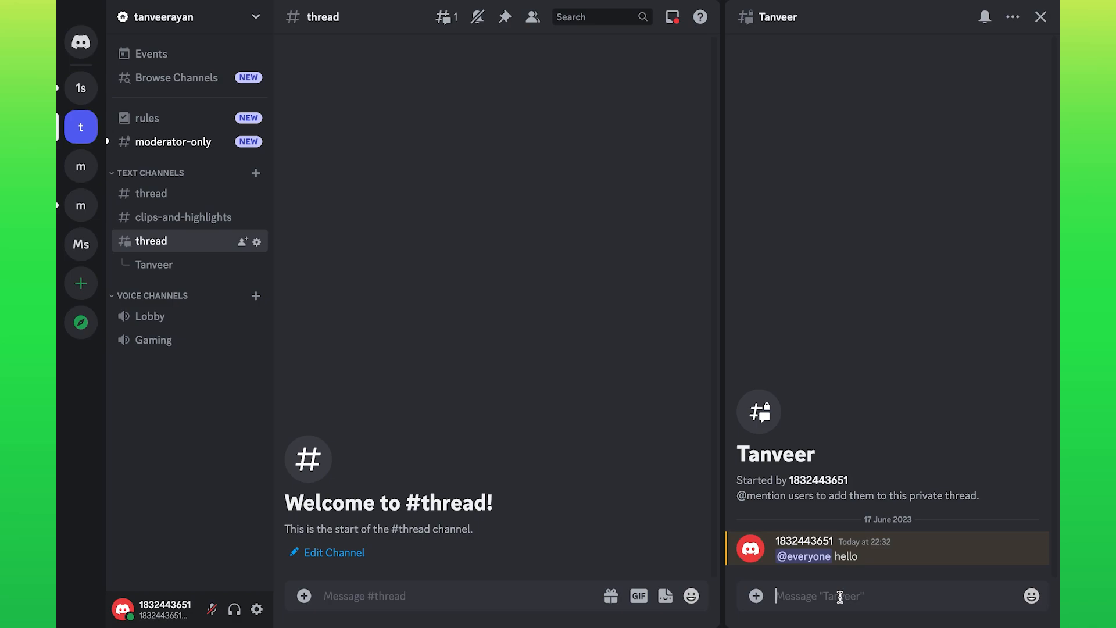